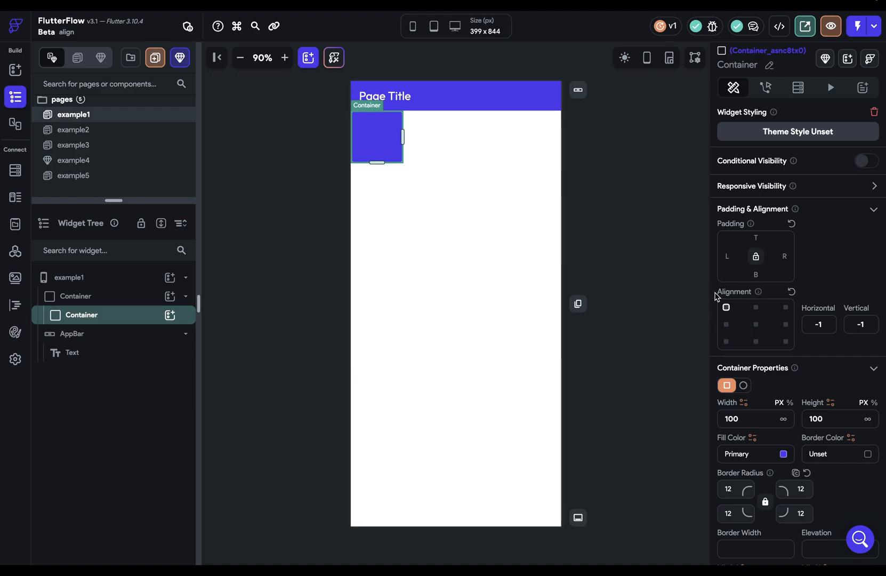
pyautogui.moveTo(698, 299)
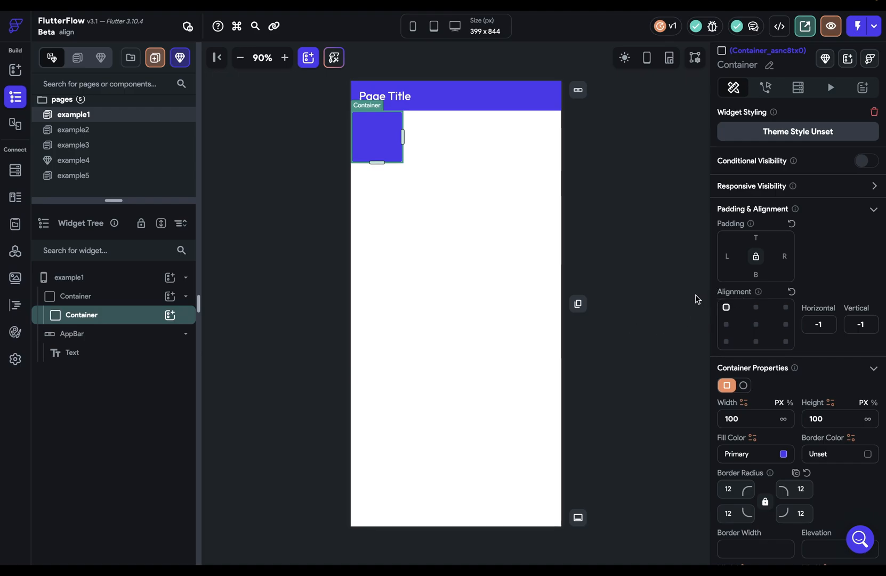
# Select the container and try top-centre and bottom-centre alignments before returning it to top-left
pyautogui.click(75, 295)
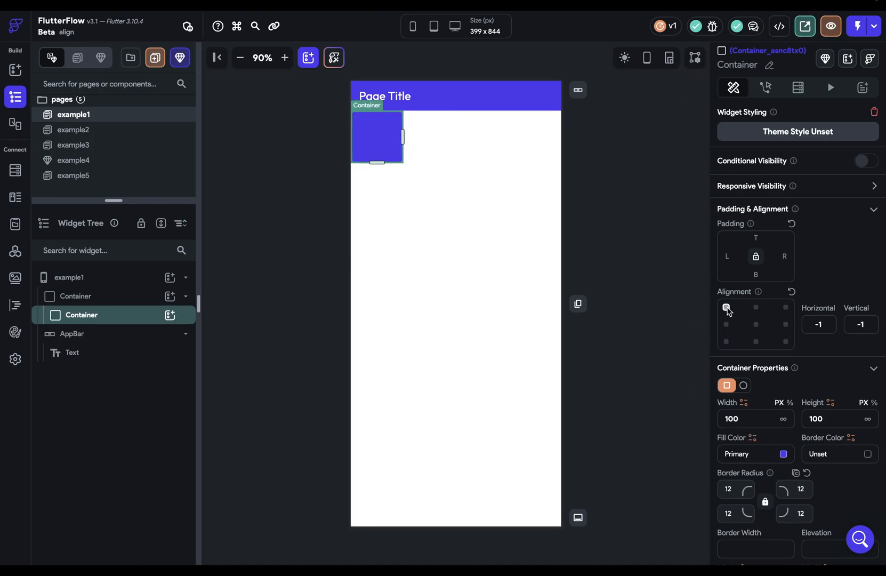
pyautogui.click(757, 307)
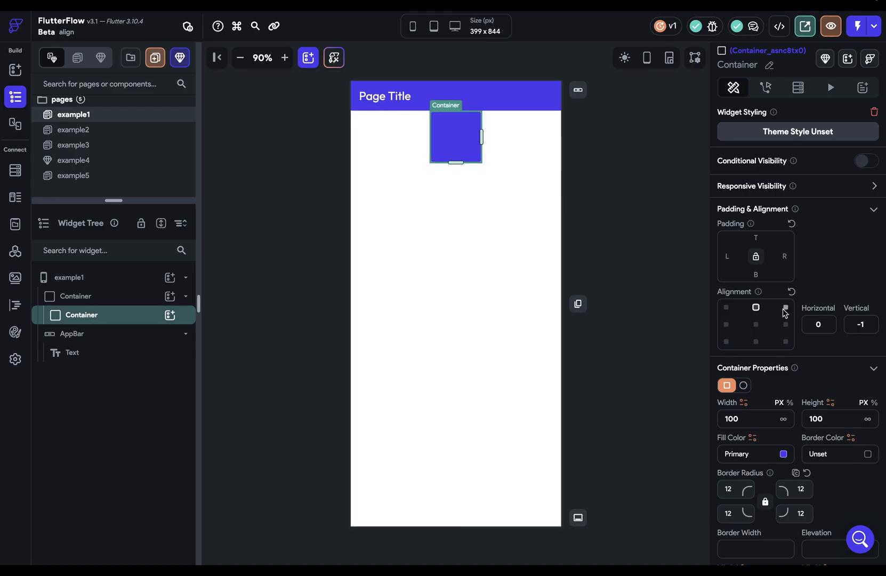
pyautogui.click(757, 341)
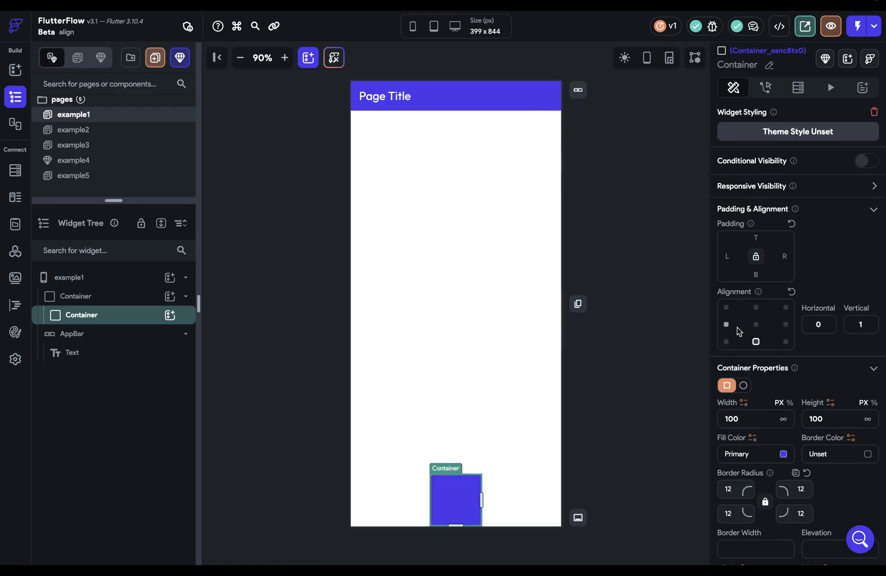
pyautogui.click(728, 307)
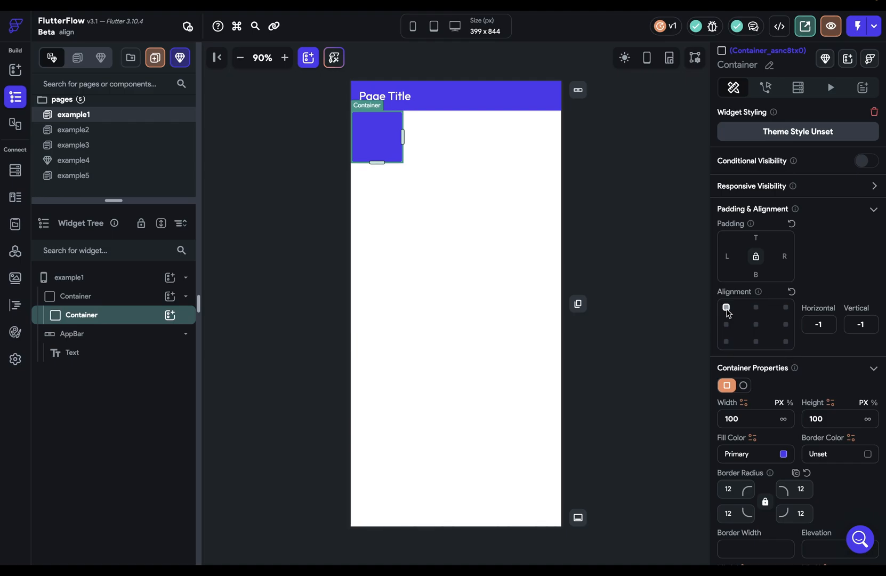
pyautogui.moveTo(734, 316)
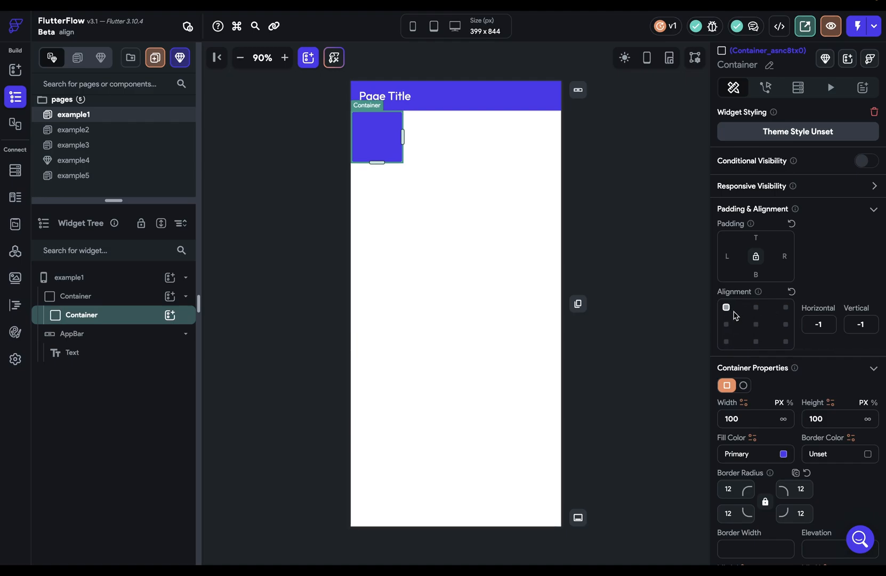
# Try top-centre and right-middle positions, then settle the container at top centre (Horizontal 0, Vertical -1)
pyautogui.click(756, 307)
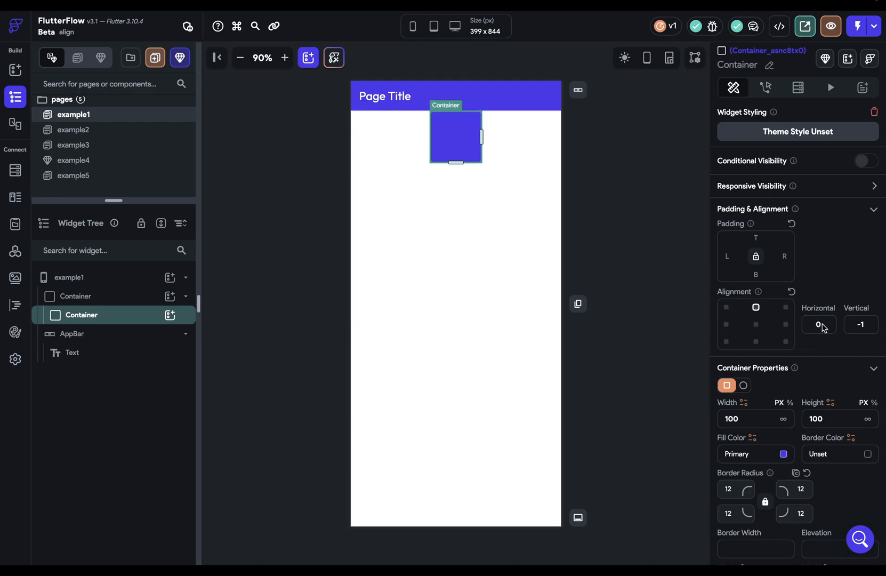
pyautogui.click(786, 324)
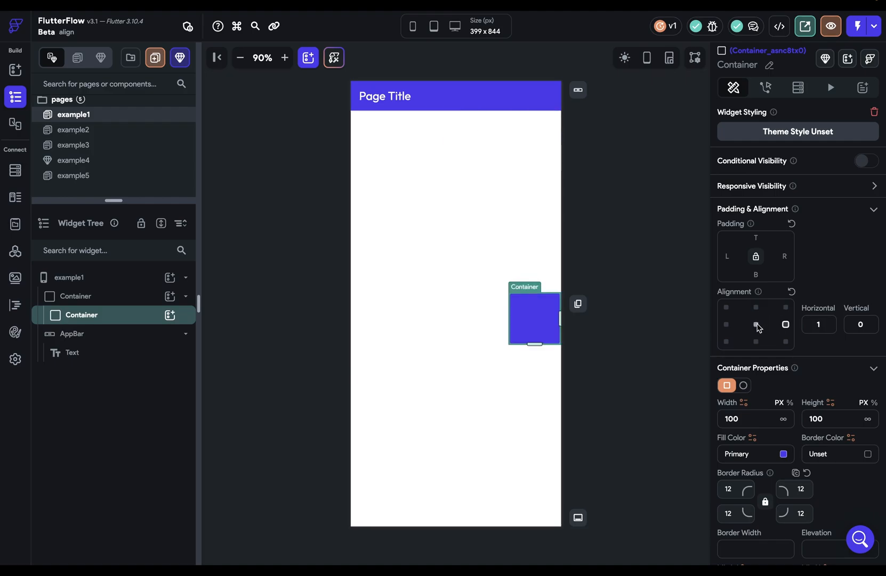
pyautogui.click(727, 307)
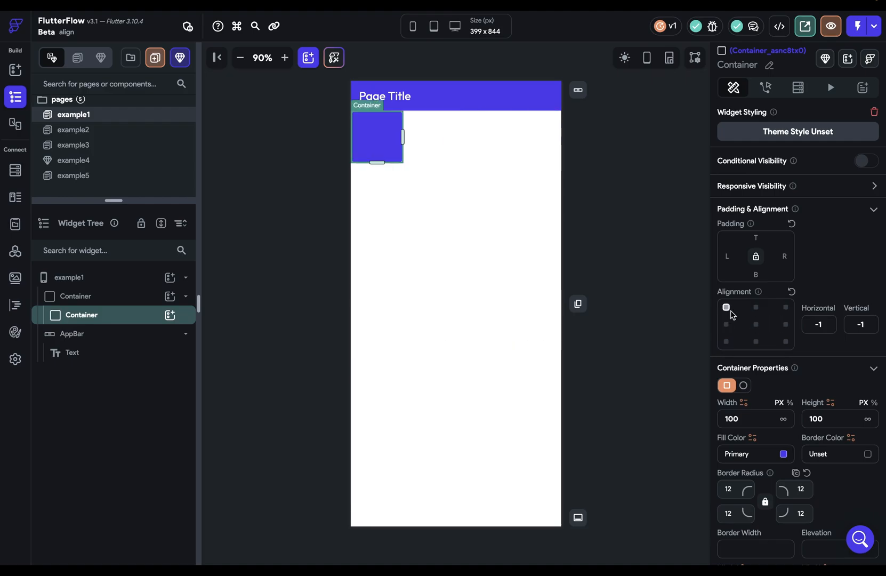
pyautogui.click(727, 307)
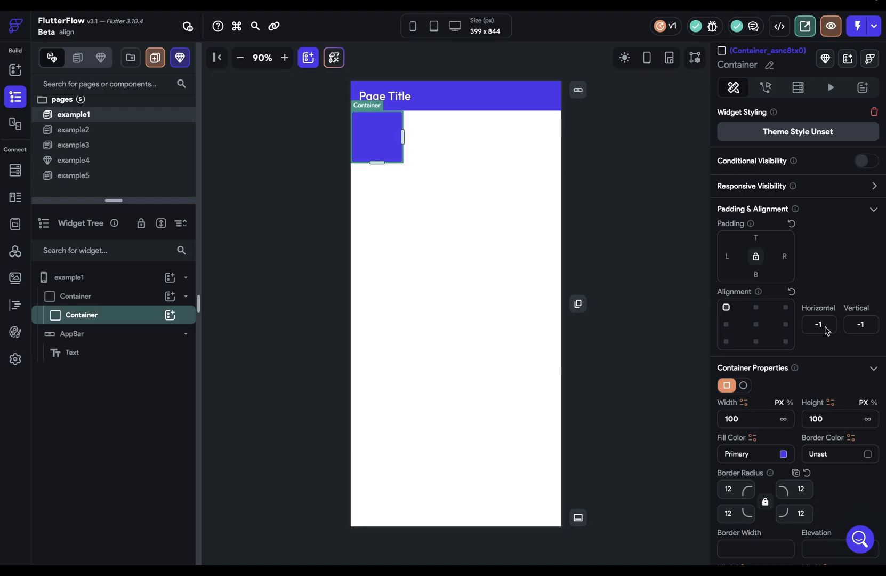
pyautogui.click(818, 324)
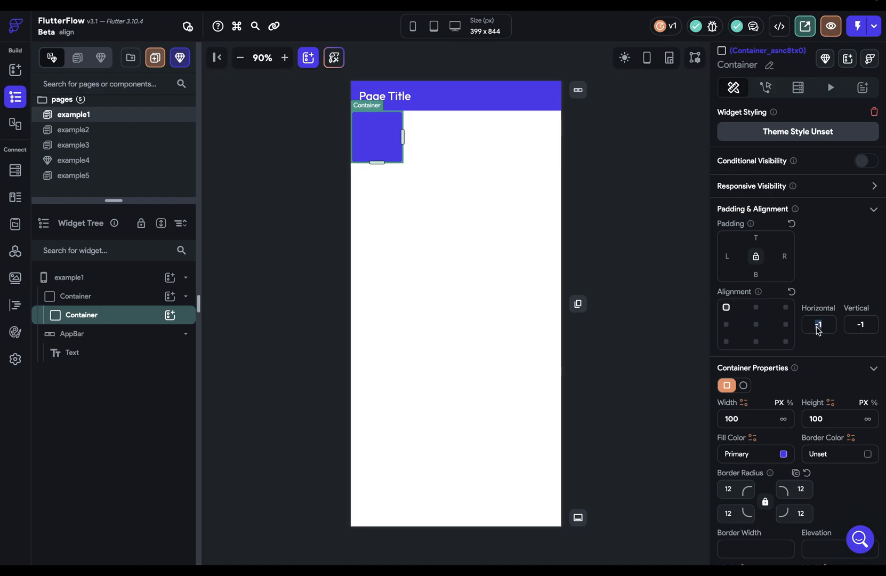
pyautogui.click(756, 307)
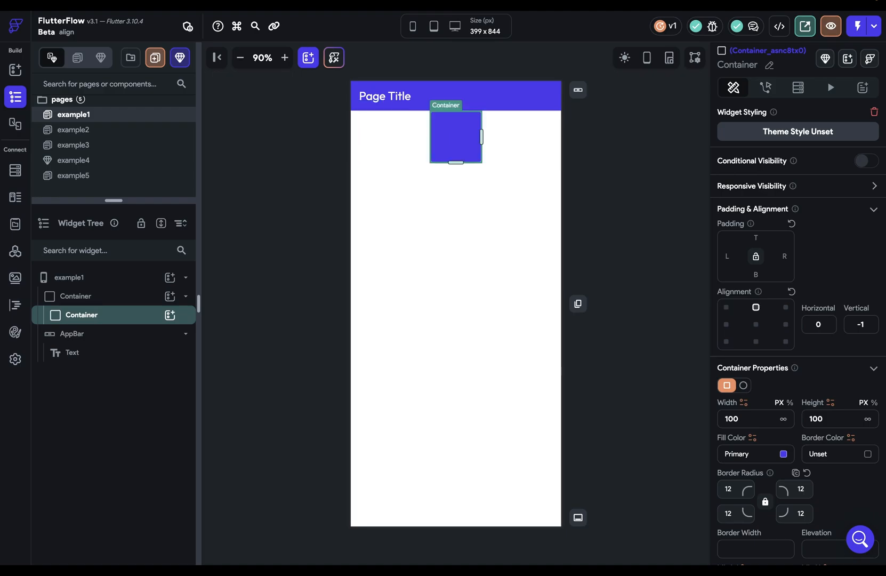
# On page example2, align the small container bottom-right and push it to 1.1 on both axes
pyautogui.click(74, 129)
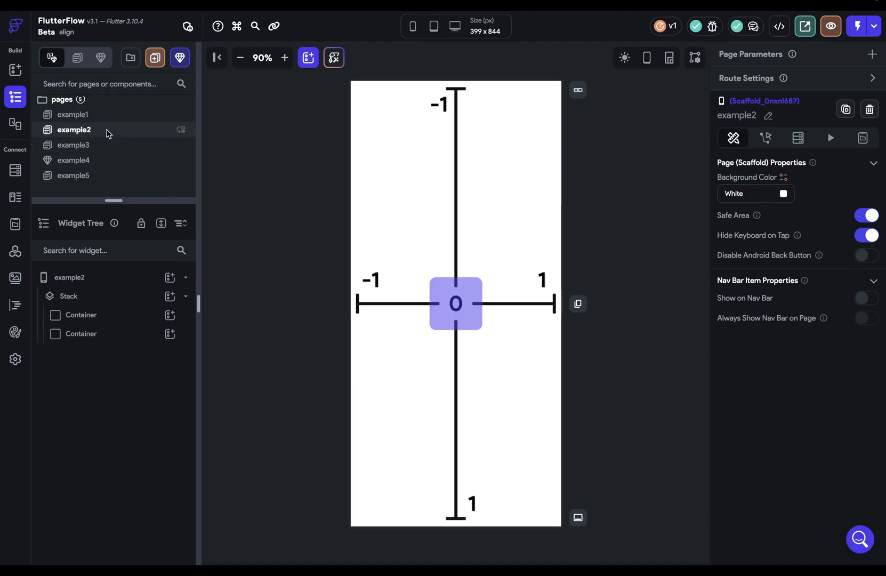
pyautogui.moveTo(325, 317)
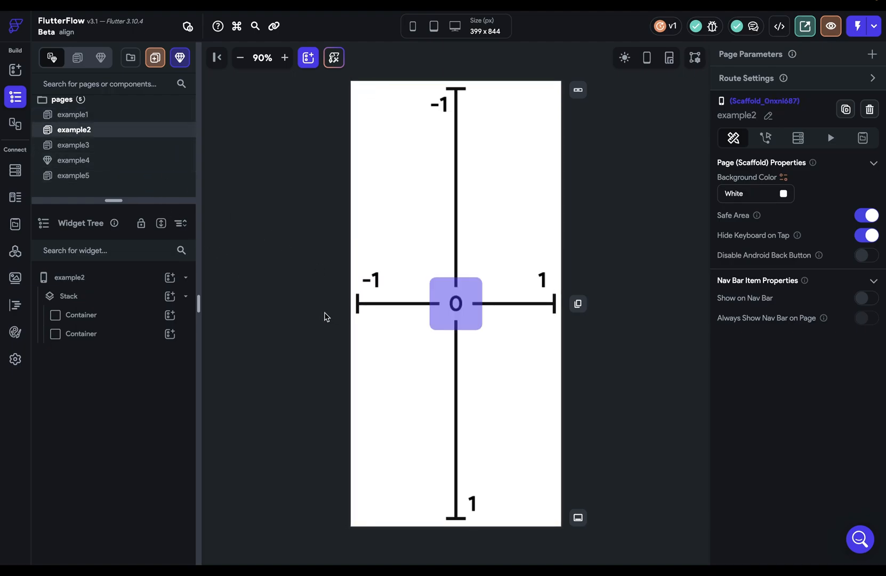
pyautogui.click(455, 304)
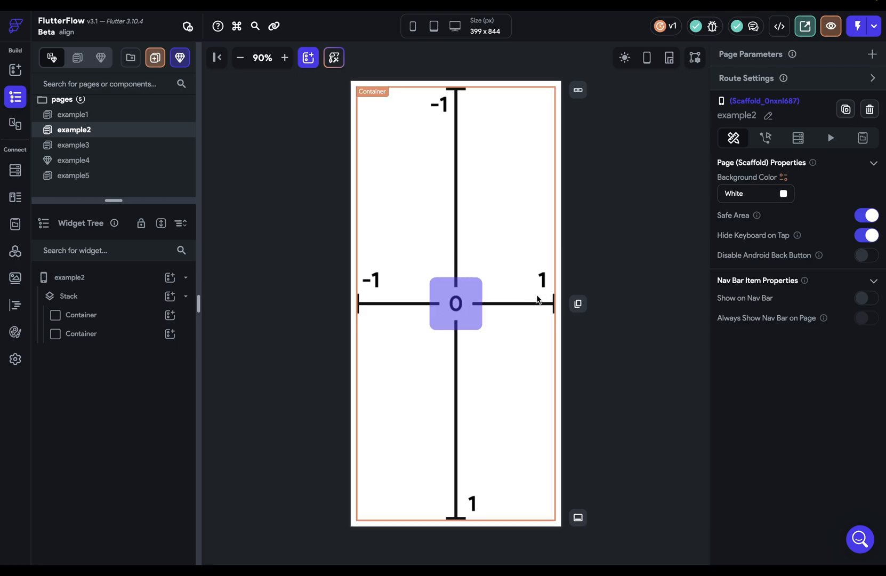
pyautogui.moveTo(466, 455)
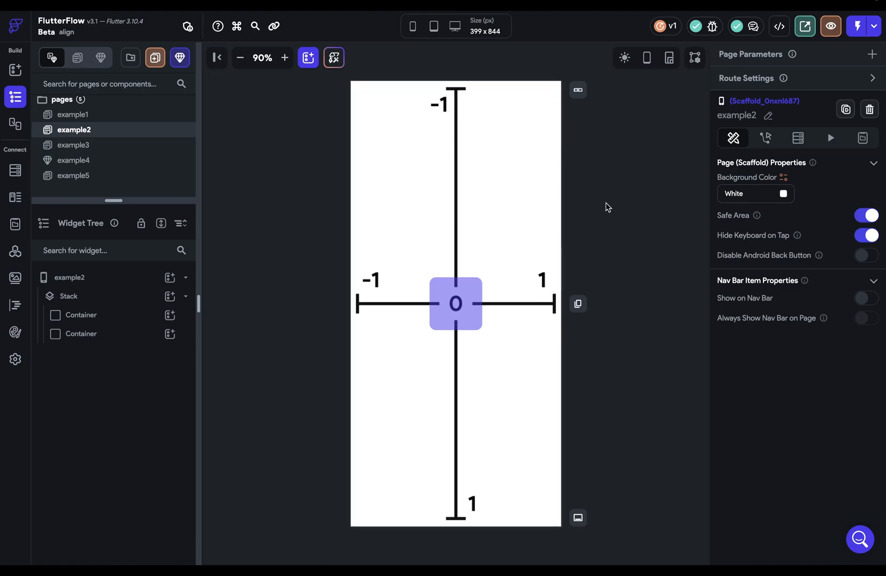
pyautogui.moveTo(434, 278)
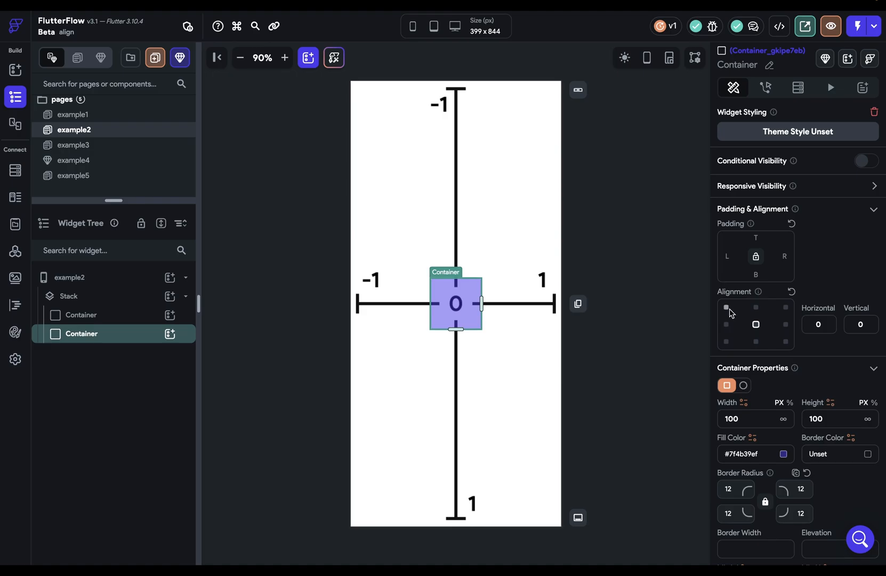
pyautogui.click(726, 307)
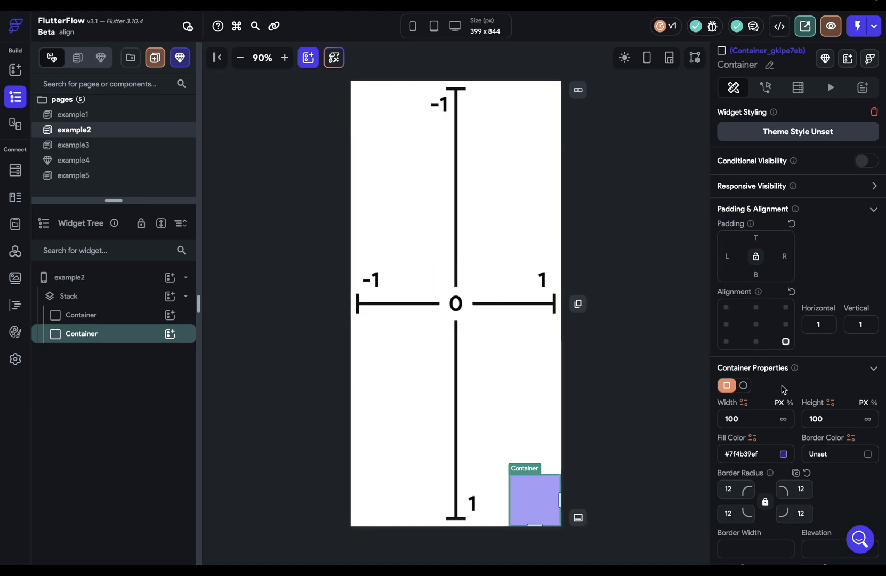
pyautogui.moveTo(689, 402)
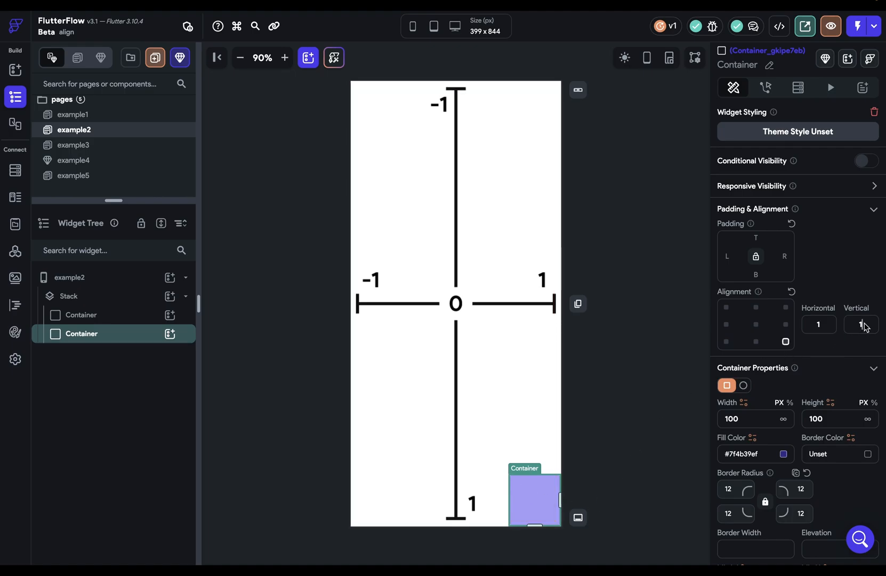
pyautogui.write('1.1')
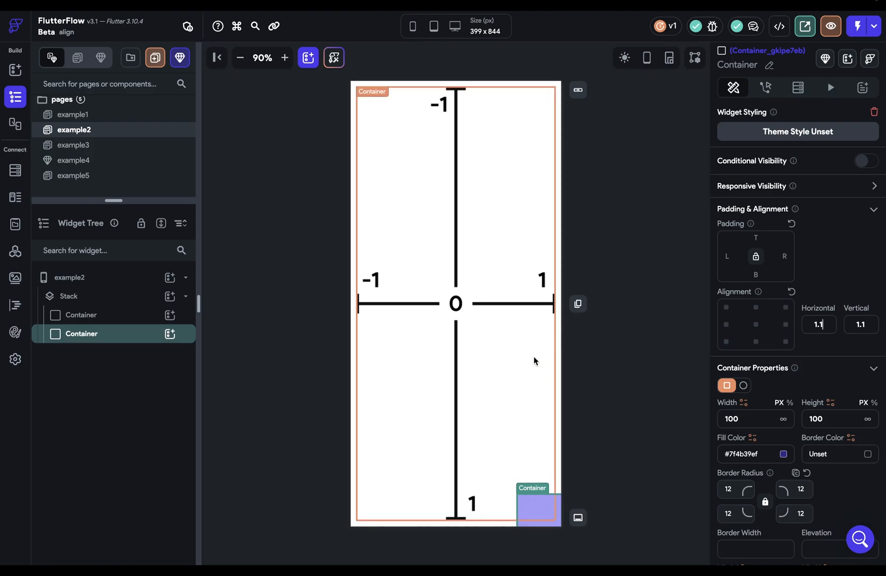
pyautogui.moveTo(530, 295)
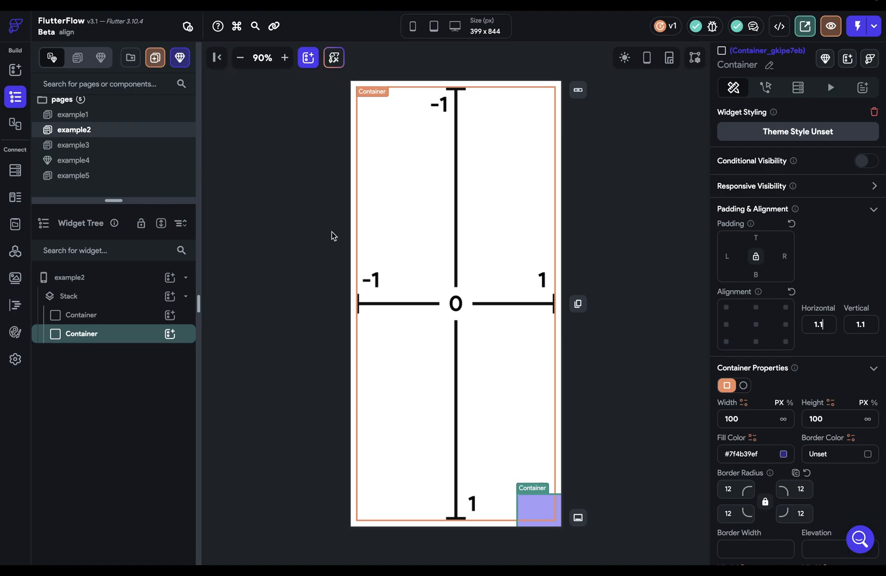
# Back on example1, set the outer container's height to 50%
pyautogui.click(73, 114)
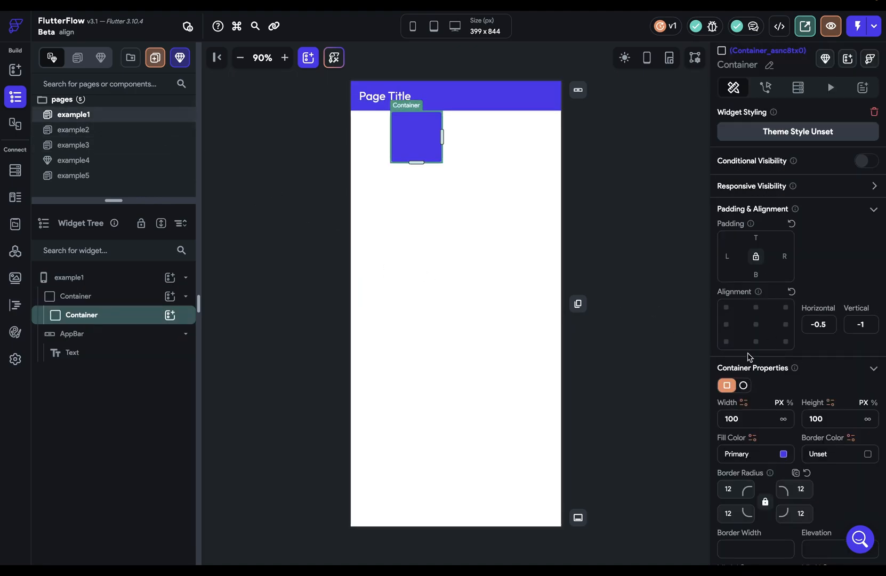
pyautogui.click(76, 296)
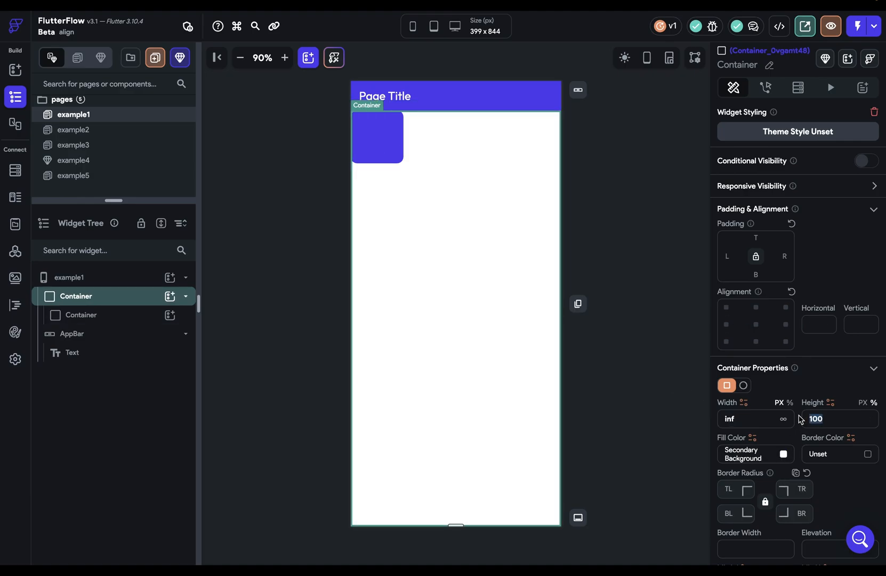
pyautogui.write('50')
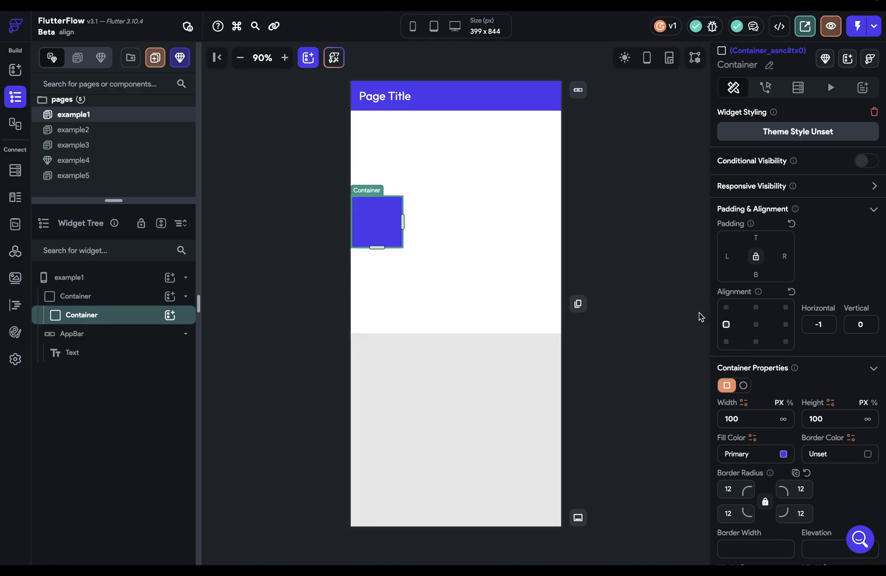
pyautogui.moveTo(578, 206)
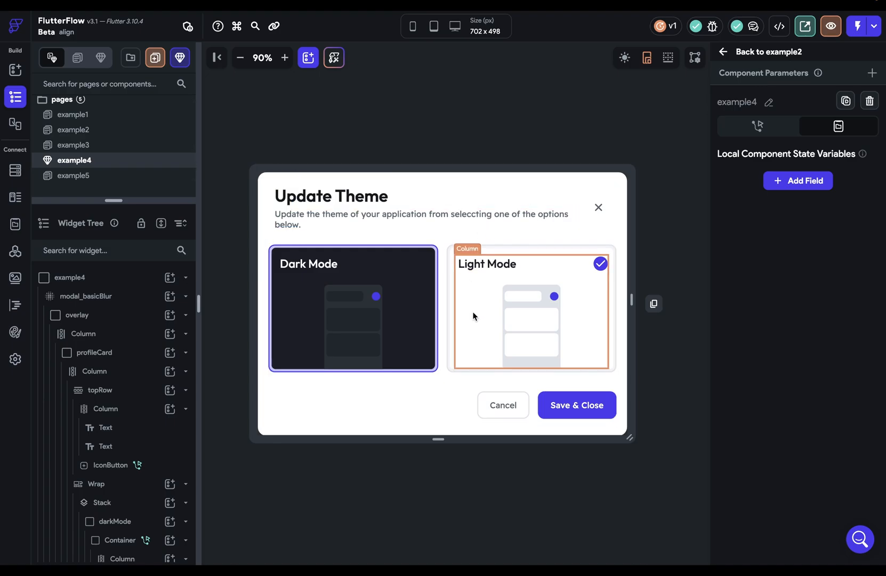
pyautogui.moveTo(601, 278)
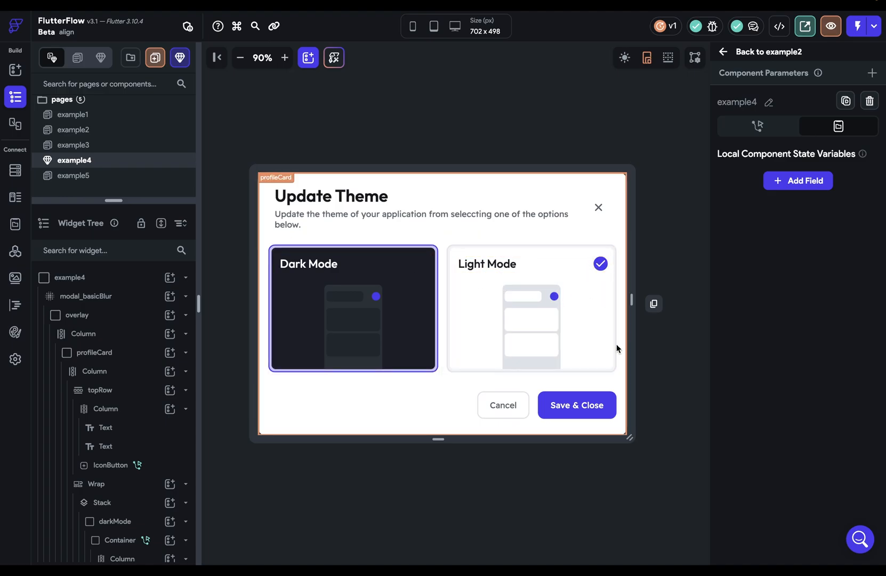
pyautogui.click(530, 308)
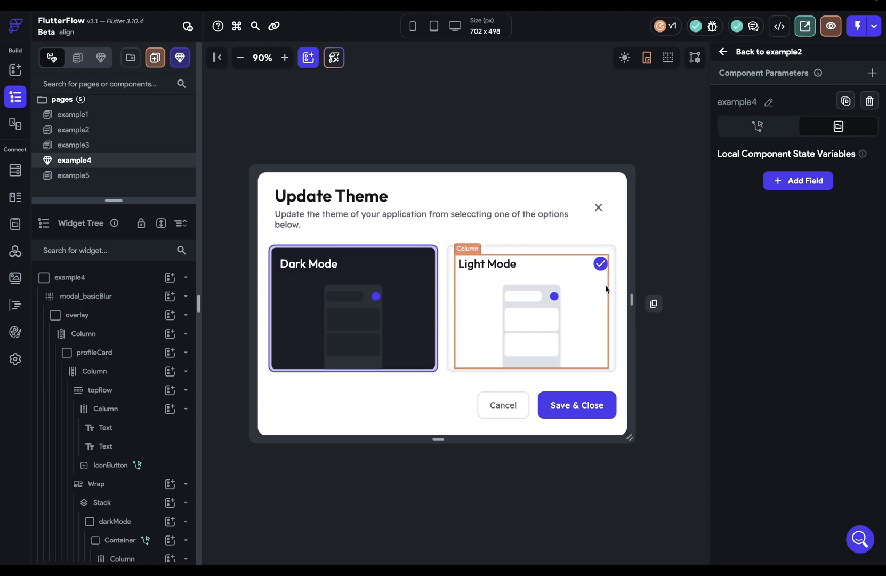
pyautogui.moveTo(589, 293)
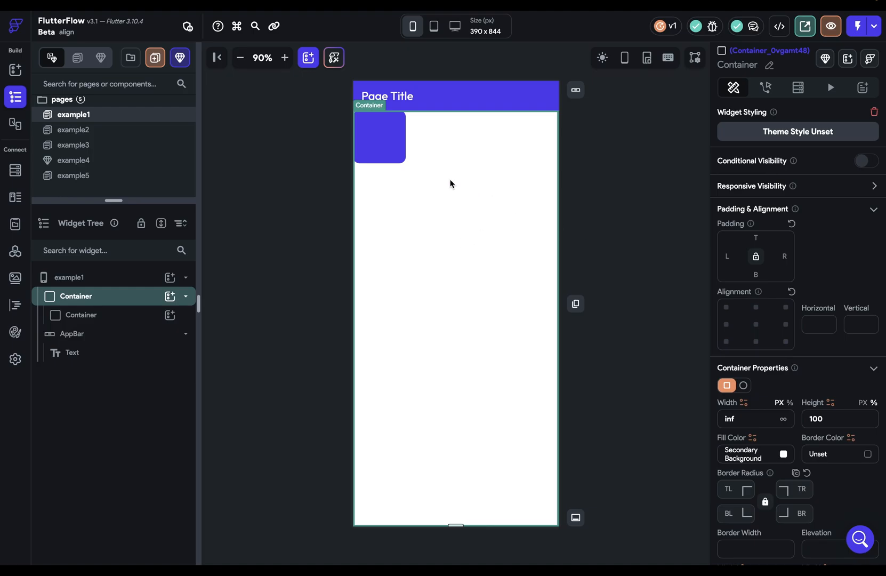
pyautogui.moveTo(550, 368)
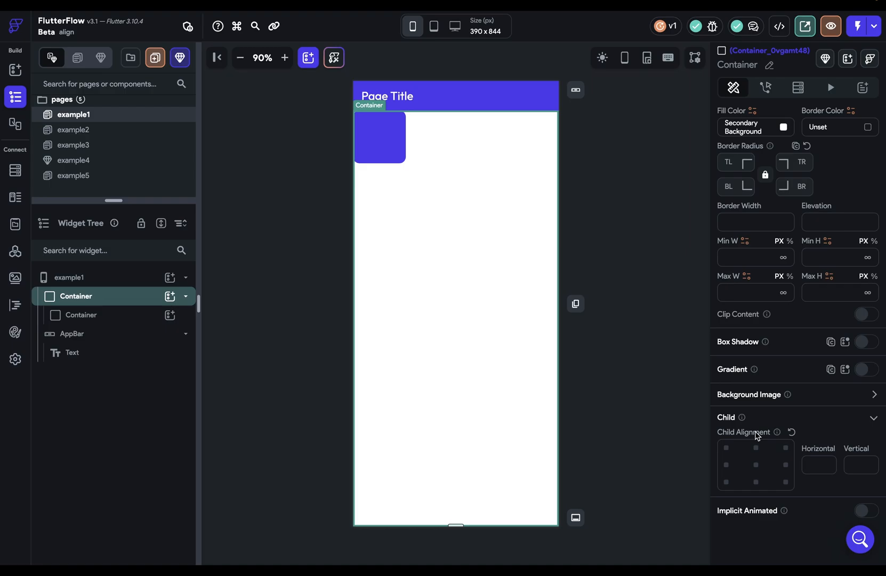
pyautogui.moveTo(459, 173)
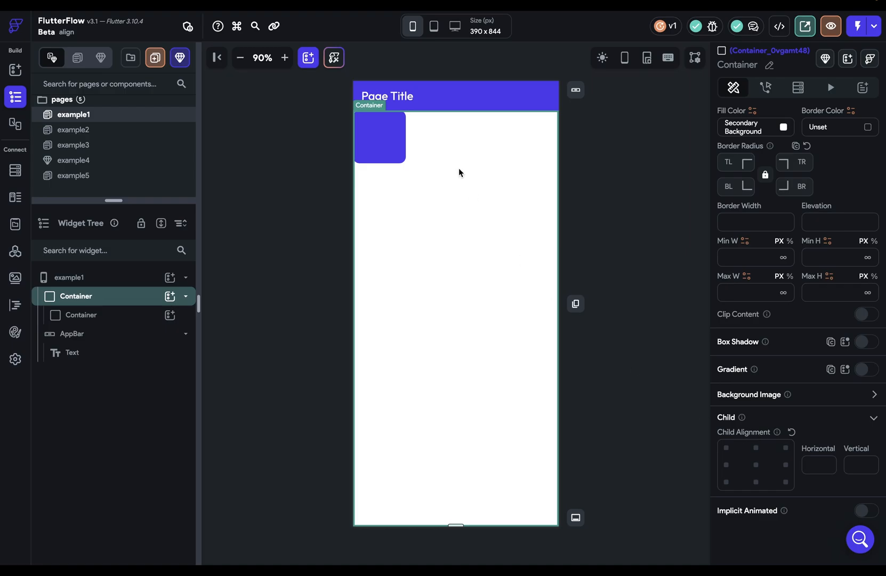
# Set the outer container's Child Alignment to centre (0, 0) and select the blue square to check it
pyautogui.click(757, 465)
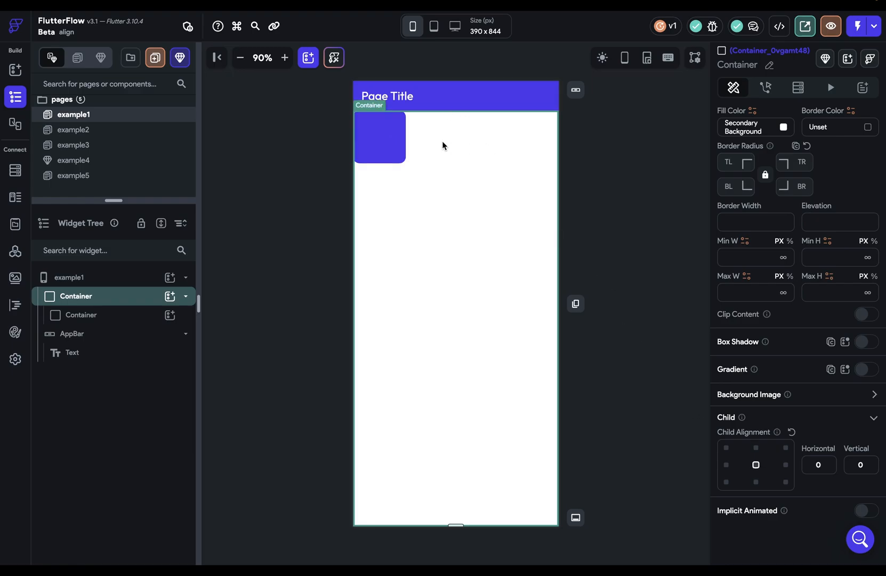
pyautogui.click(82, 314)
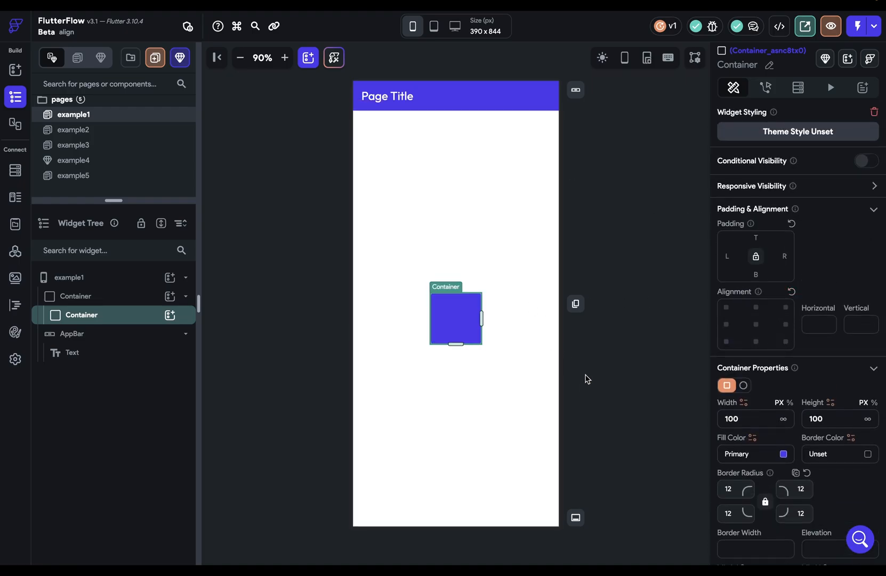
pyautogui.moveTo(598, 381)
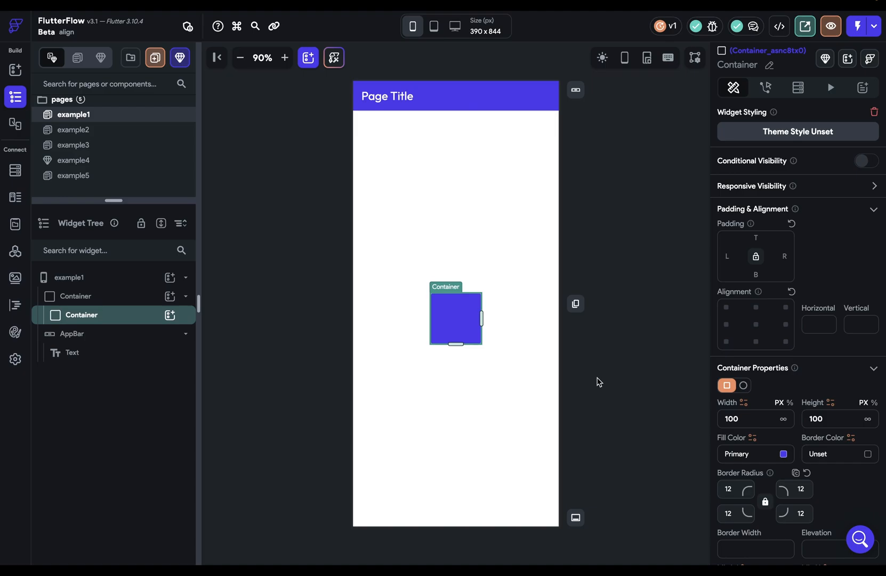
pyautogui.moveTo(87, 182)
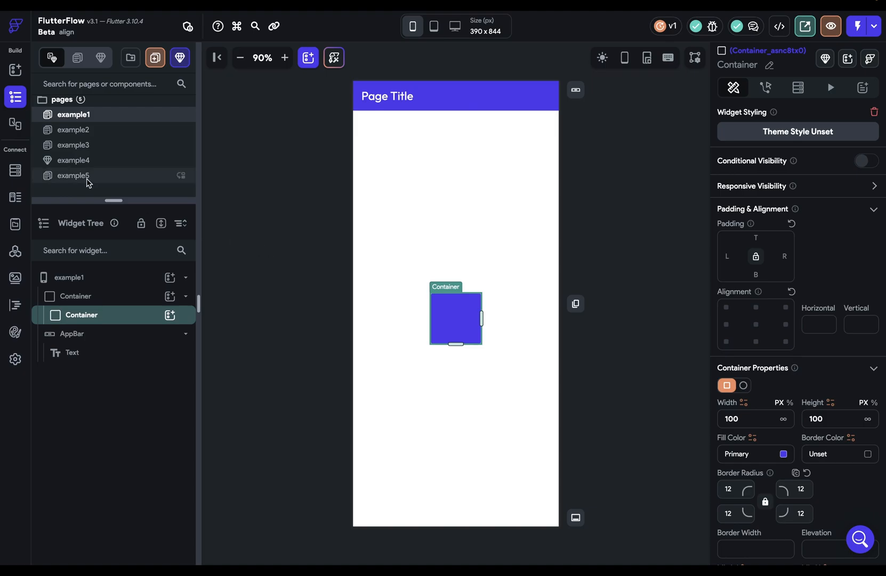
# Look at example5's centred brand.ai title text, then switch to page example3
pyautogui.click(73, 174)
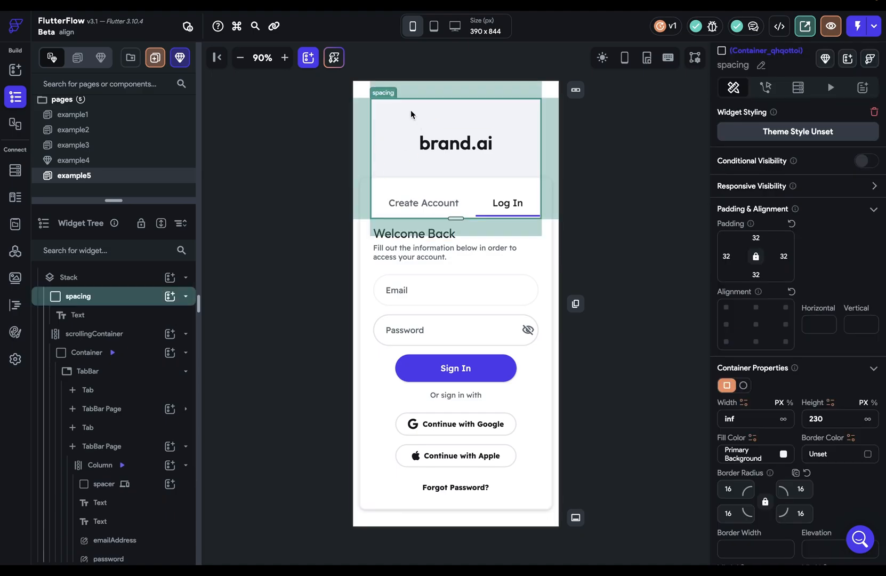
pyautogui.click(456, 143)
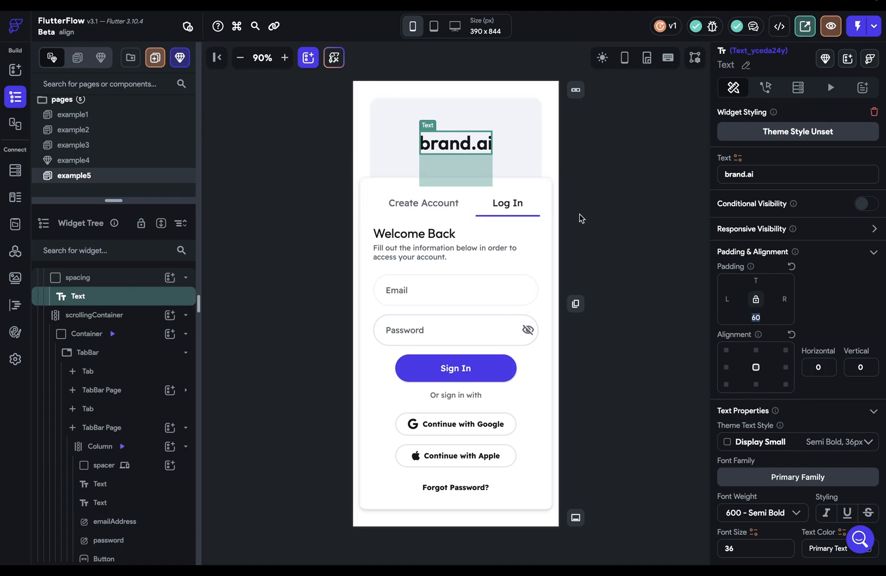
pyautogui.moveTo(595, 244)
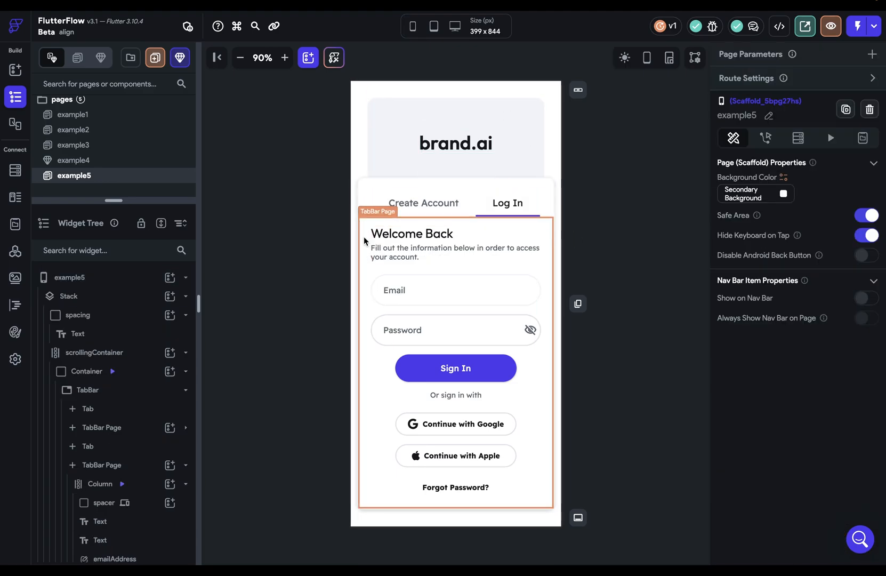
pyautogui.click(74, 145)
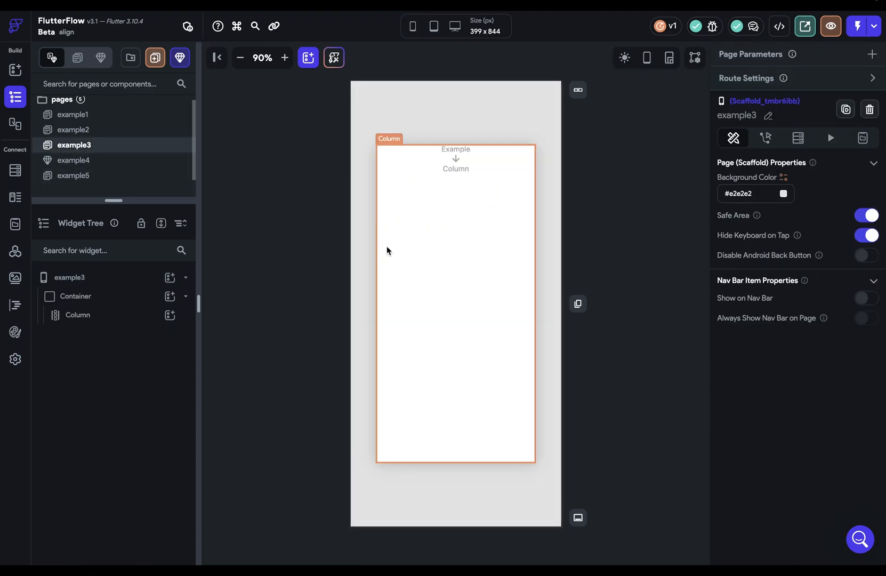
# Convert the Column to a Stack, add an Icon aligned top-right (1, -1) with top padding 24
pyautogui.rightClick(455, 159)
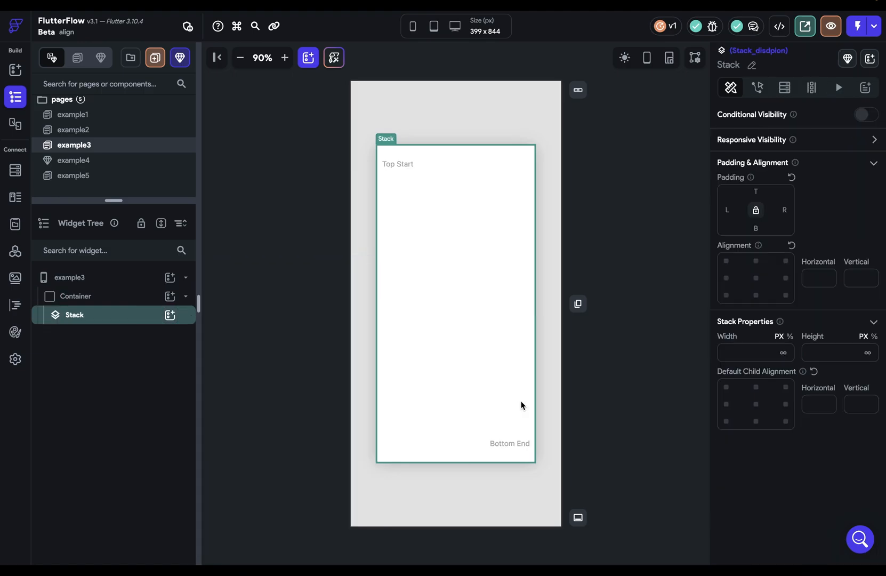
pyautogui.moveTo(188, 318)
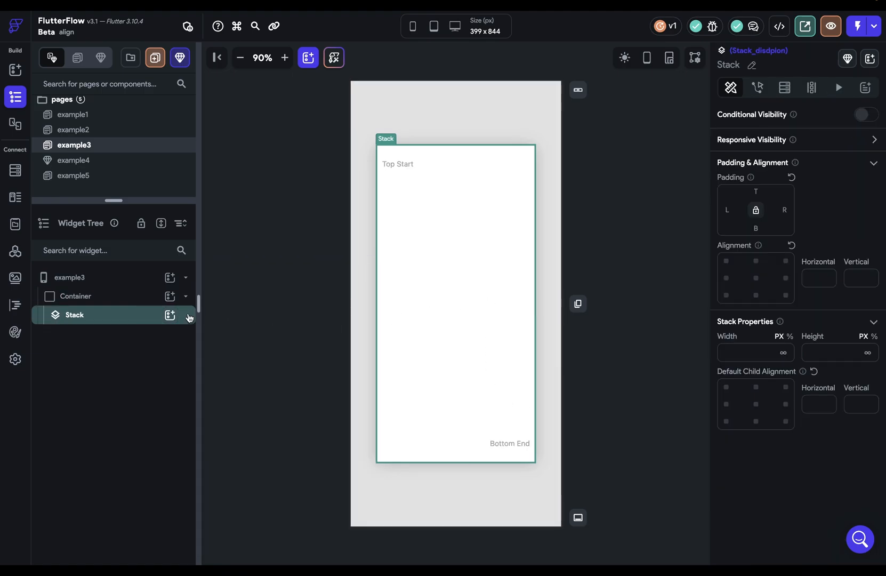
pyautogui.click(170, 315)
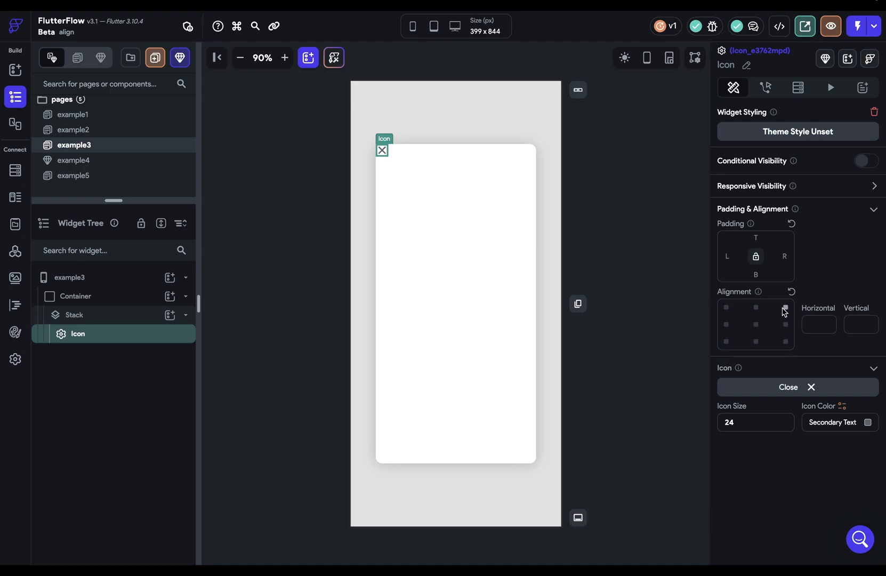
pyautogui.click(785, 307)
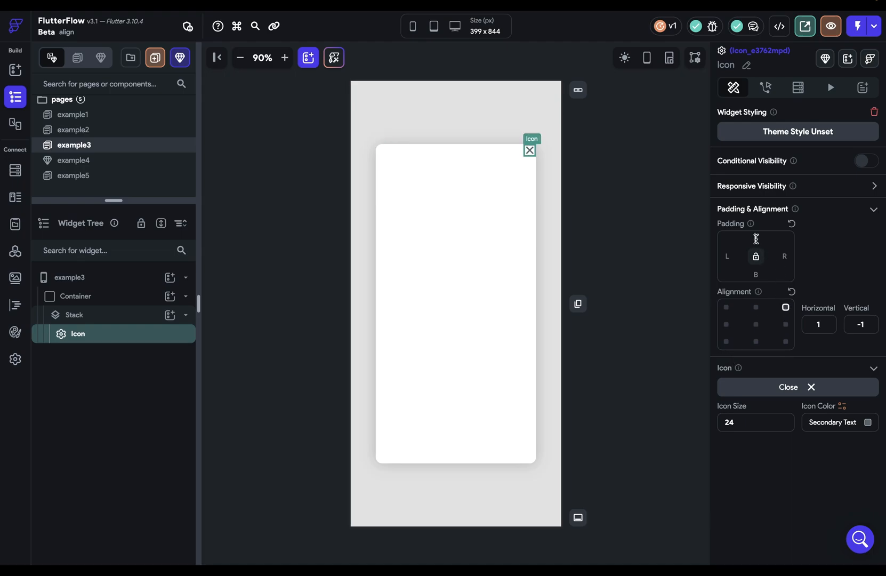
pyautogui.write('24')
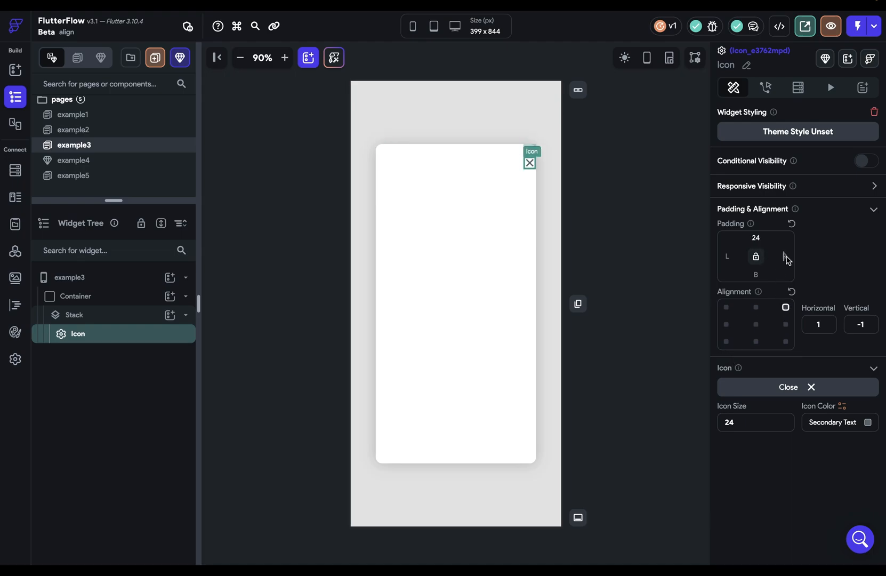